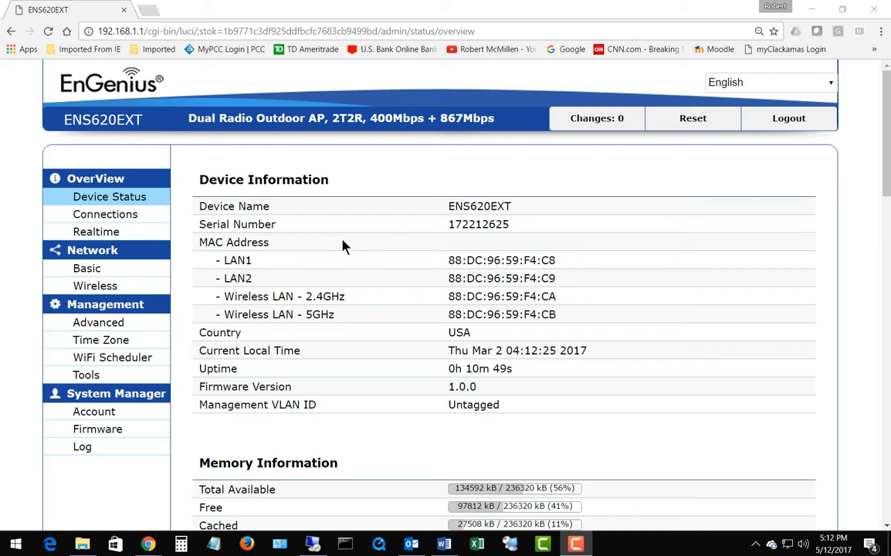
pyautogui.moveTo(235, 275)
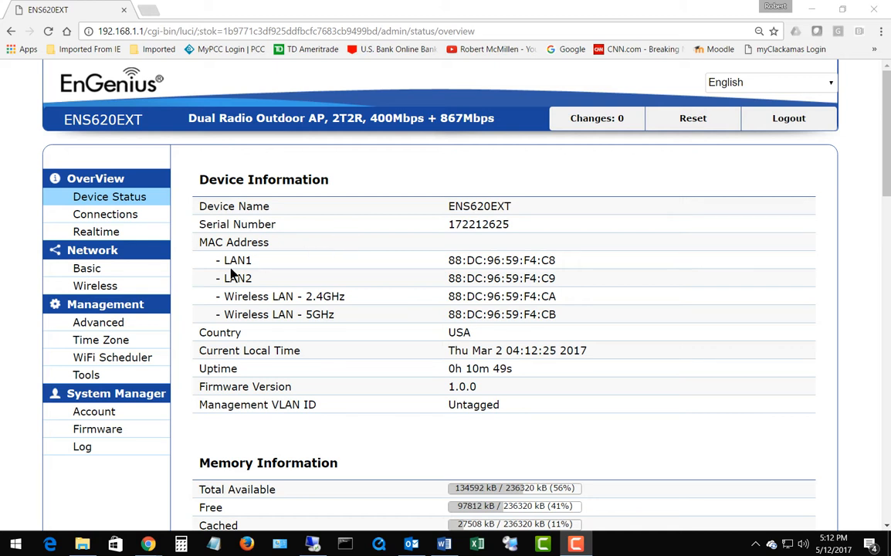
# On the Wireless Settings page, set the 2.4GHz Channel HT Mode to 40MHz
pyautogui.click(96, 286)
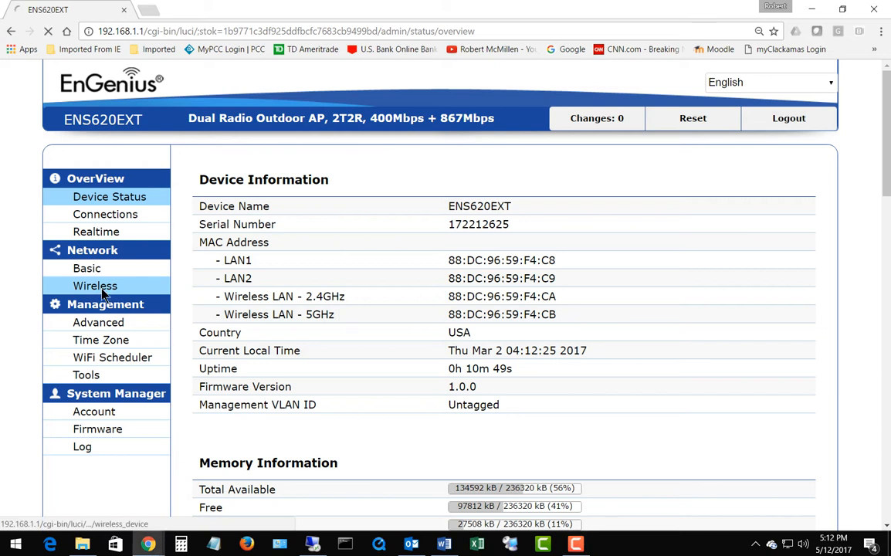
pyautogui.click(95, 286)
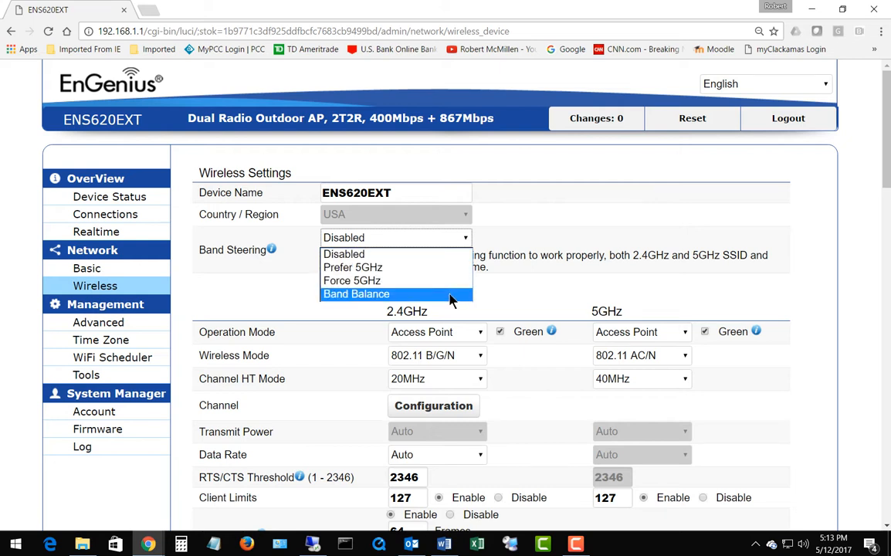
pyautogui.moveTo(535, 284)
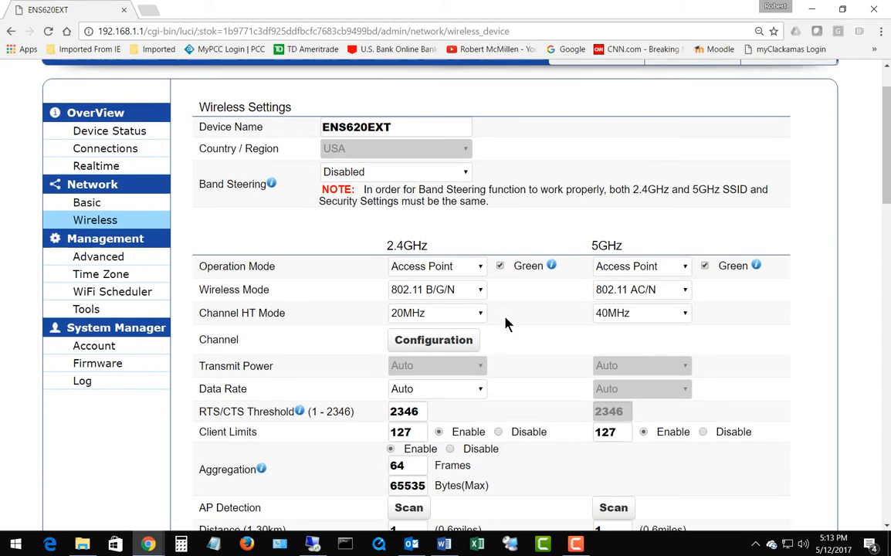
pyautogui.scroll(-3)
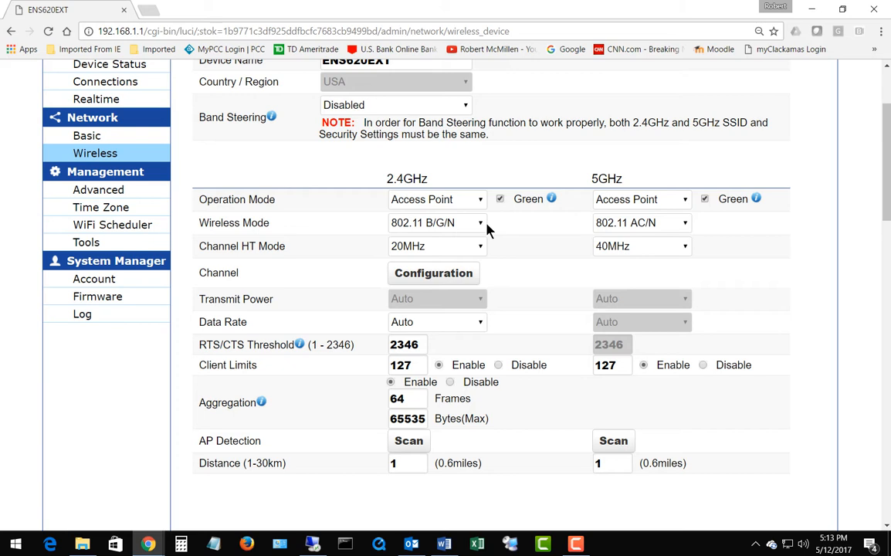
pyautogui.moveTo(486, 229)
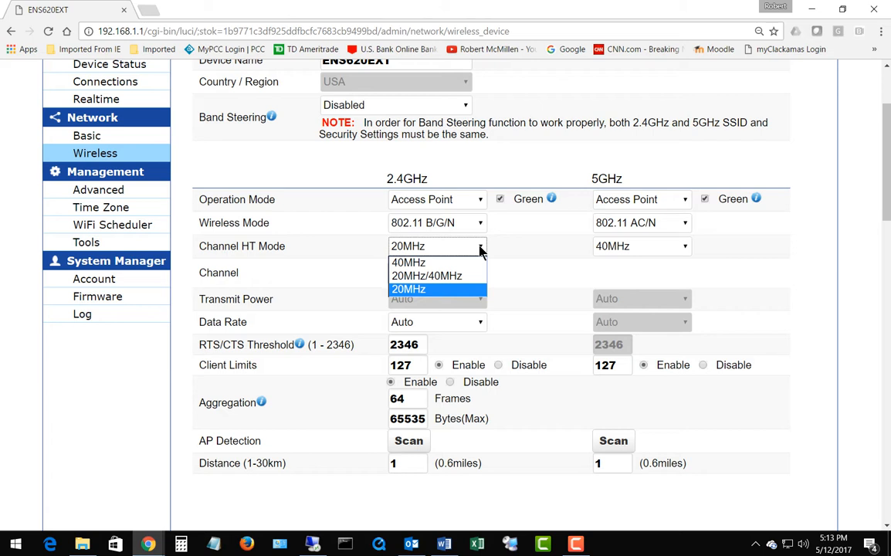
pyautogui.click(408, 262)
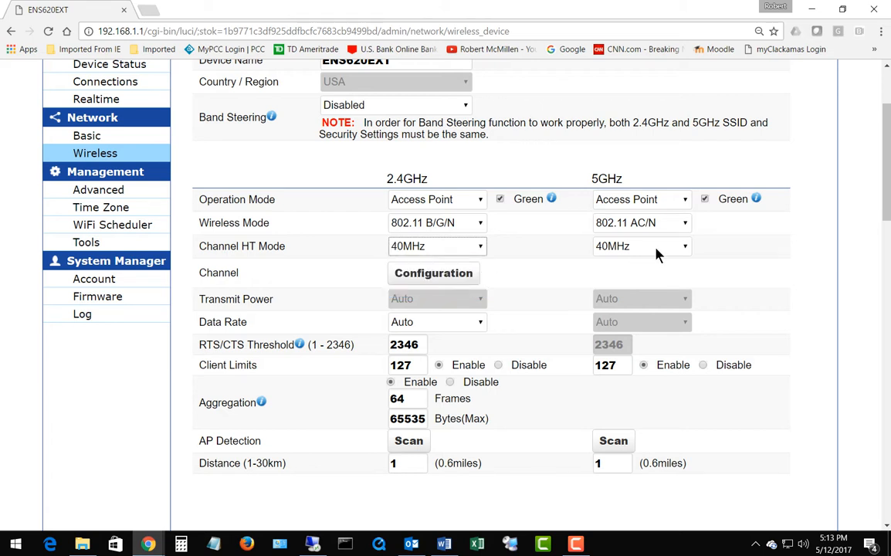
pyautogui.moveTo(587, 250)
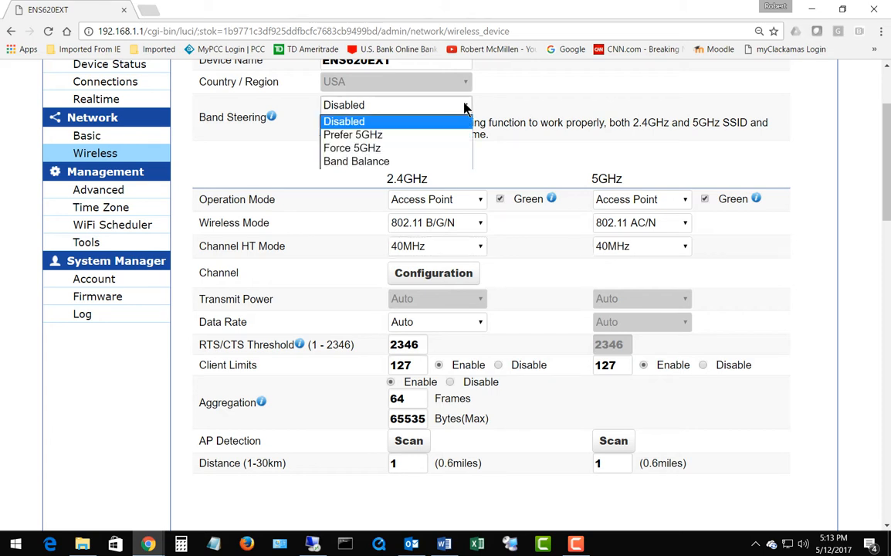
# Set Band Steering to Prefer 5GHz, showing the -75 dBm 5GHz RSSI threshold
pyautogui.click(352, 134)
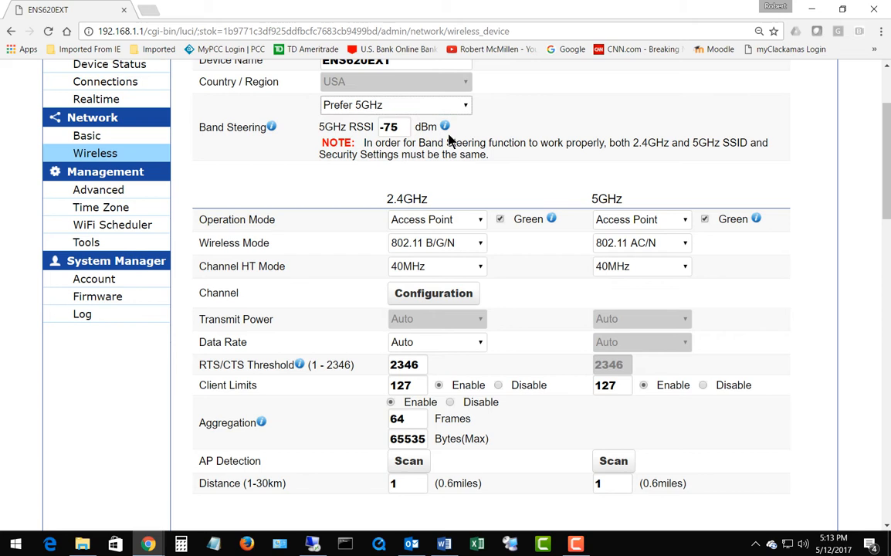
pyautogui.moveTo(513, 145)
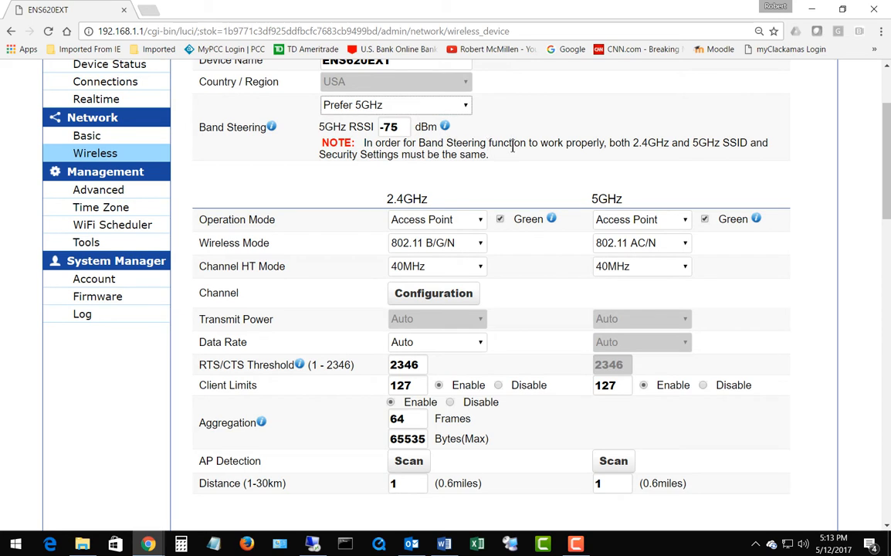
pyautogui.moveTo(509, 188)
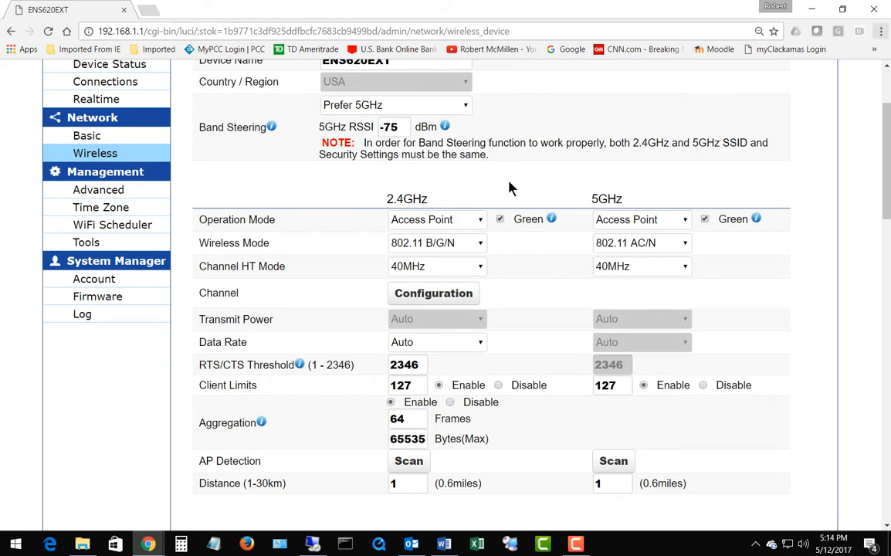
pyautogui.moveTo(655, 342)
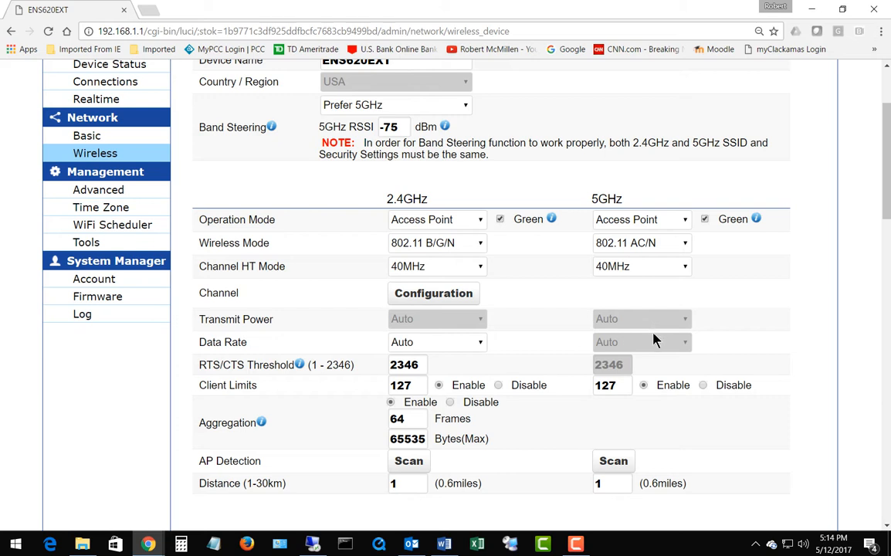
pyautogui.moveTo(726, 308)
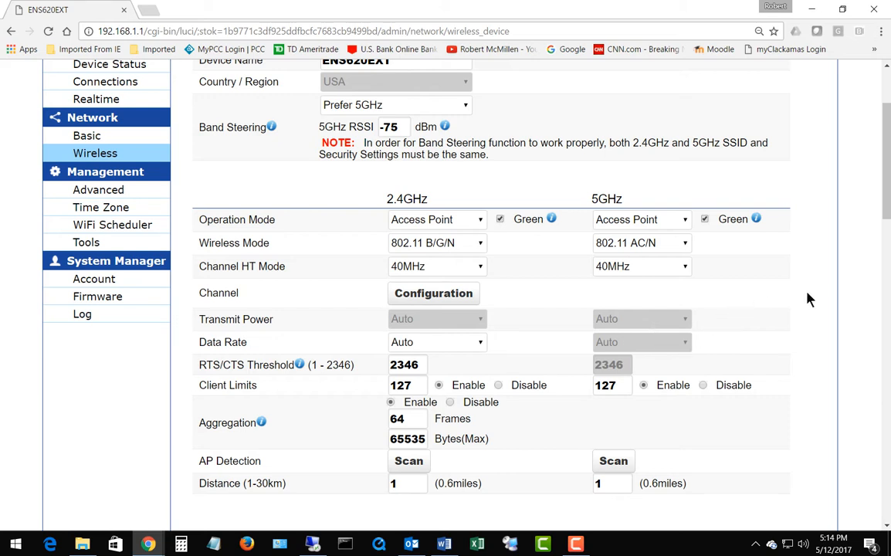
pyautogui.scroll(3)
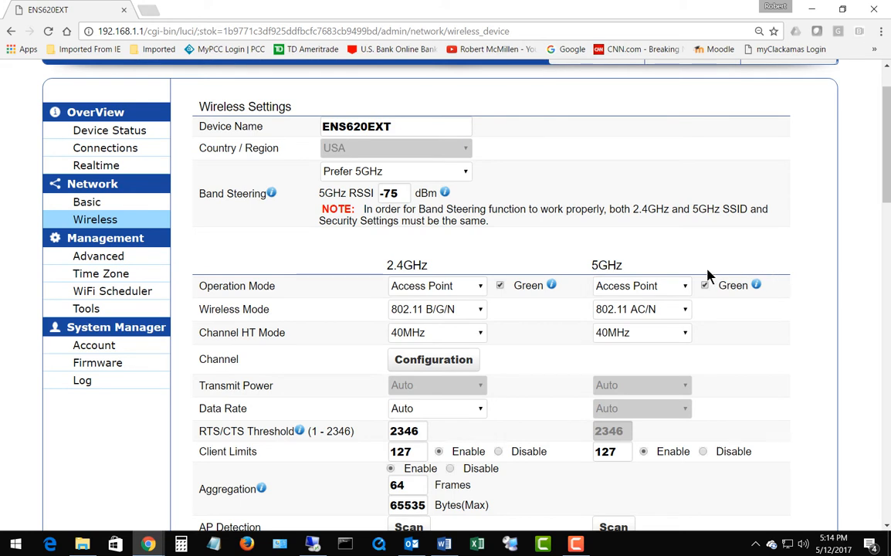
pyautogui.scroll(3)
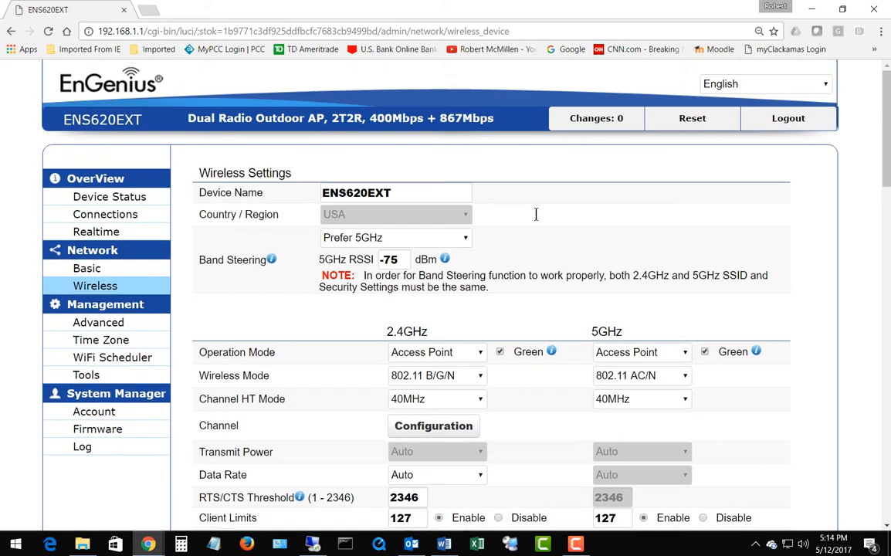
pyautogui.moveTo(504, 252)
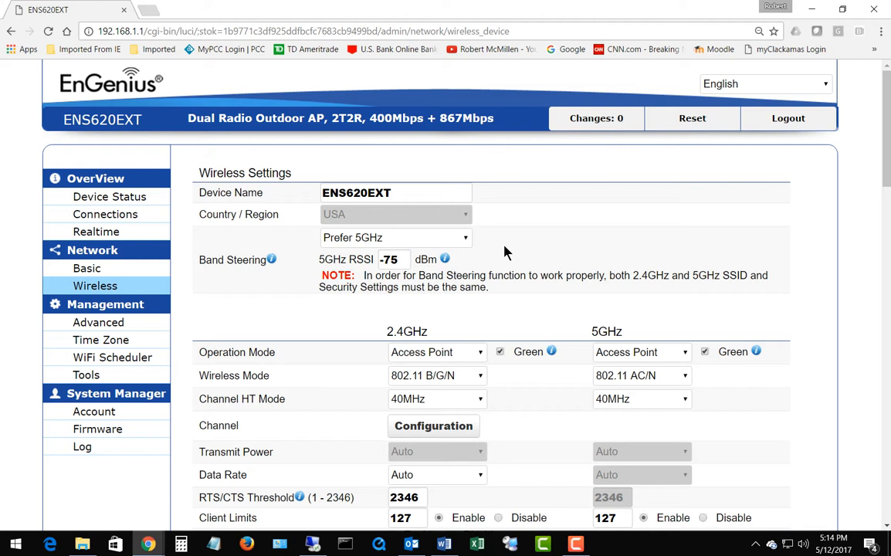
# Set Band Steering to Force 5GHz, showing the dual-band client blocking note
pyautogui.click(466, 238)
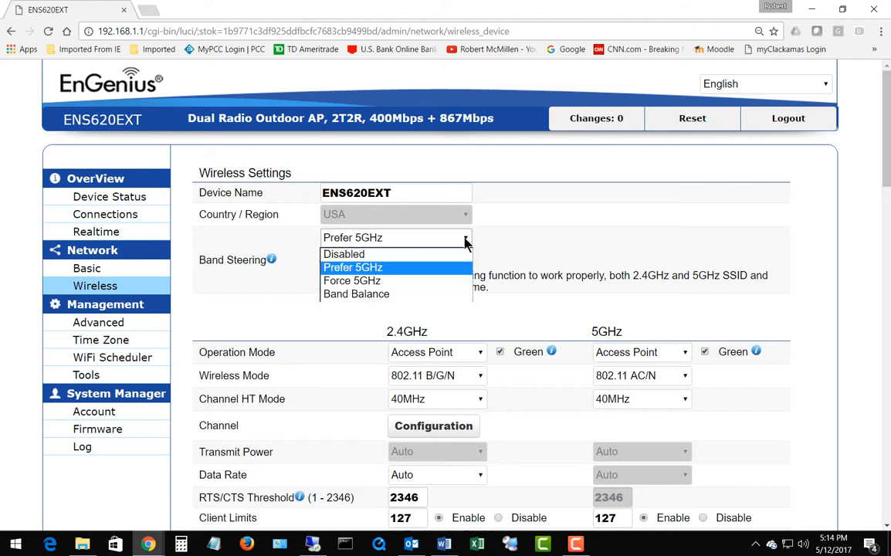
pyautogui.click(352, 281)
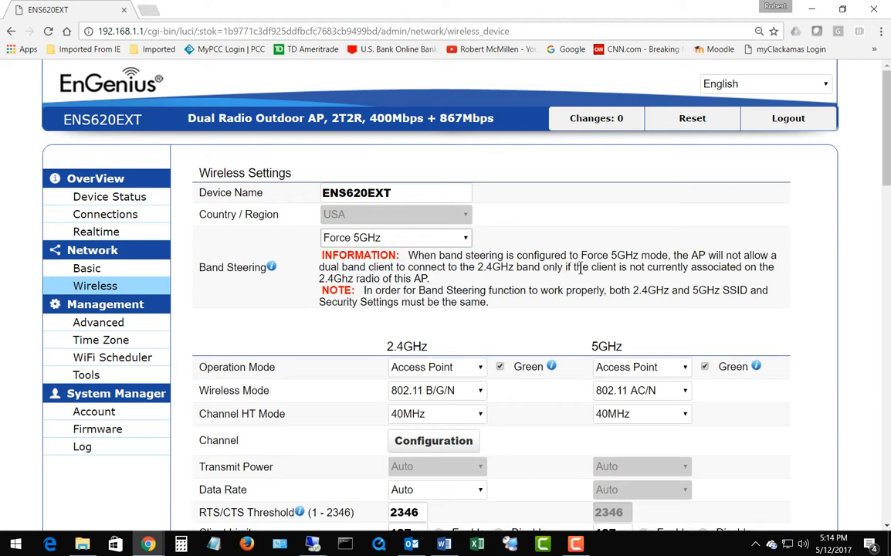
pyautogui.moveTo(563, 317)
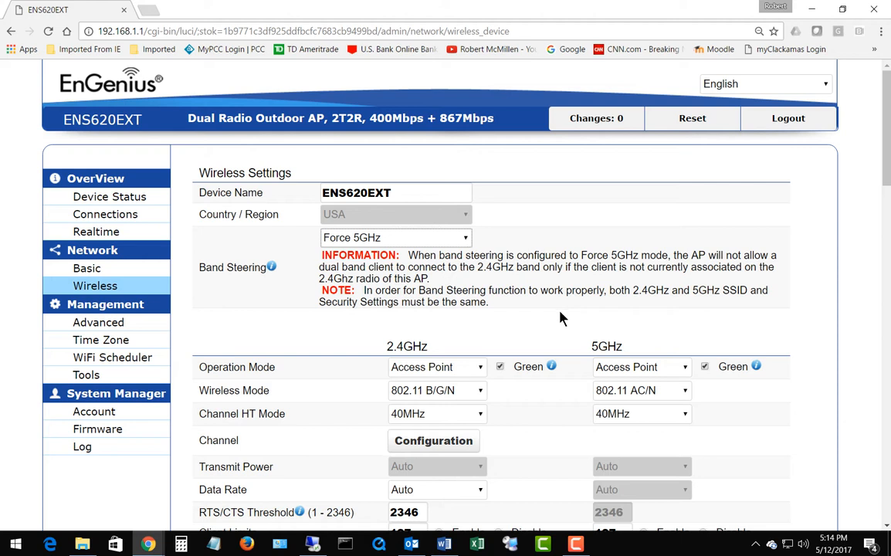
pyautogui.moveTo(551, 327)
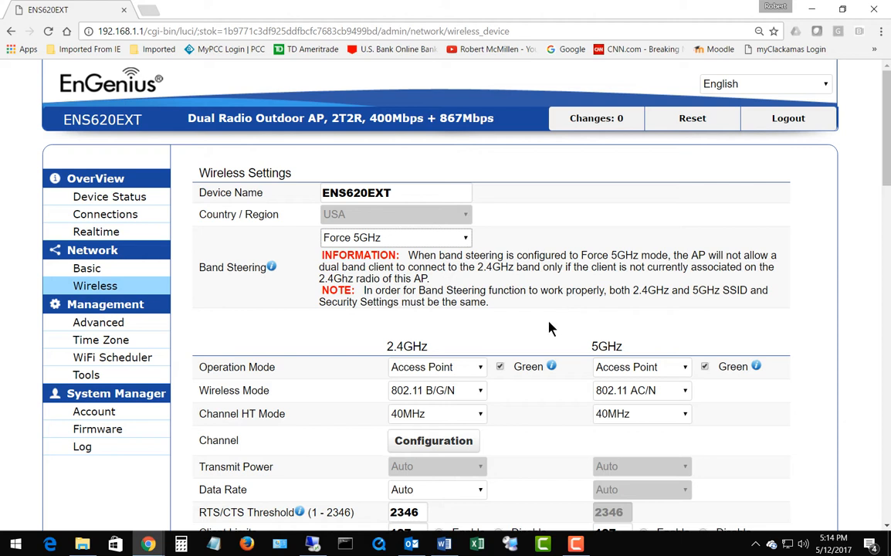
pyautogui.moveTo(523, 312)
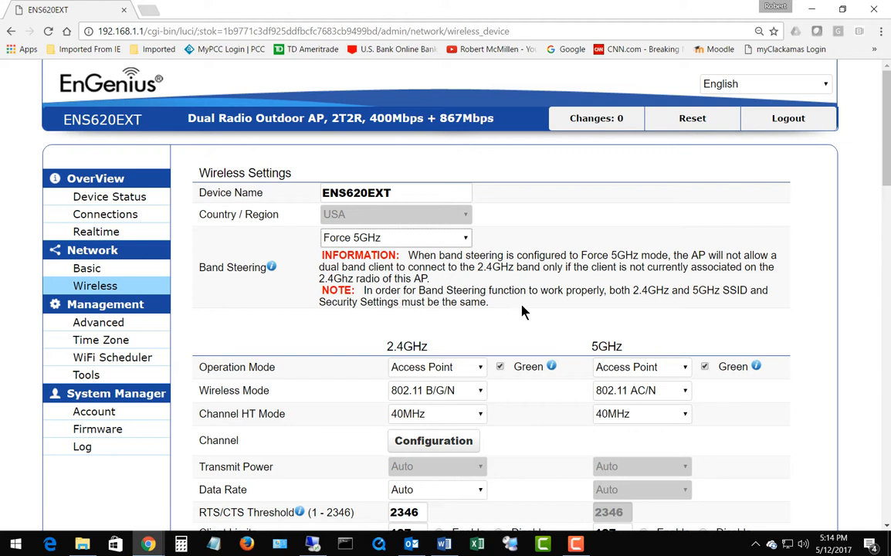
pyautogui.moveTo(508, 312)
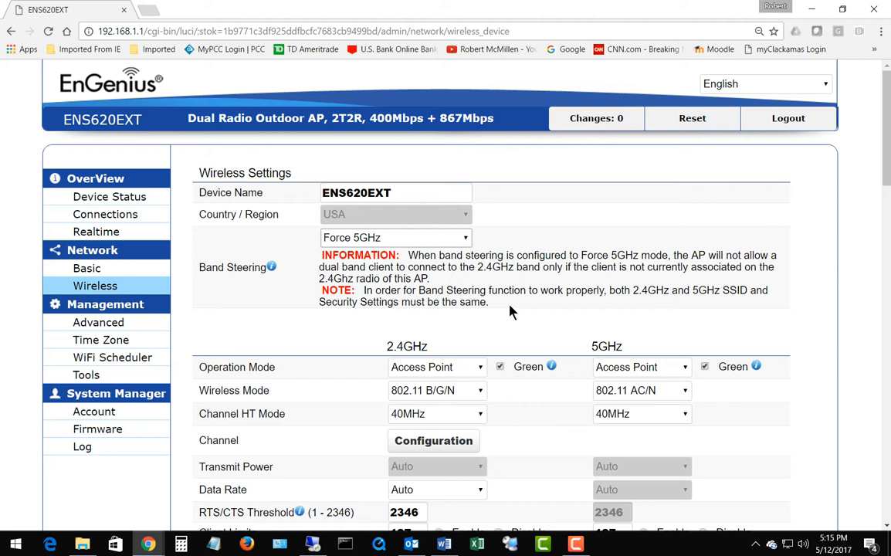
# Set Band Steering to Band Balance with -75 dBm RSSI and 75% clients on 5GHz
pyautogui.click(396, 238)
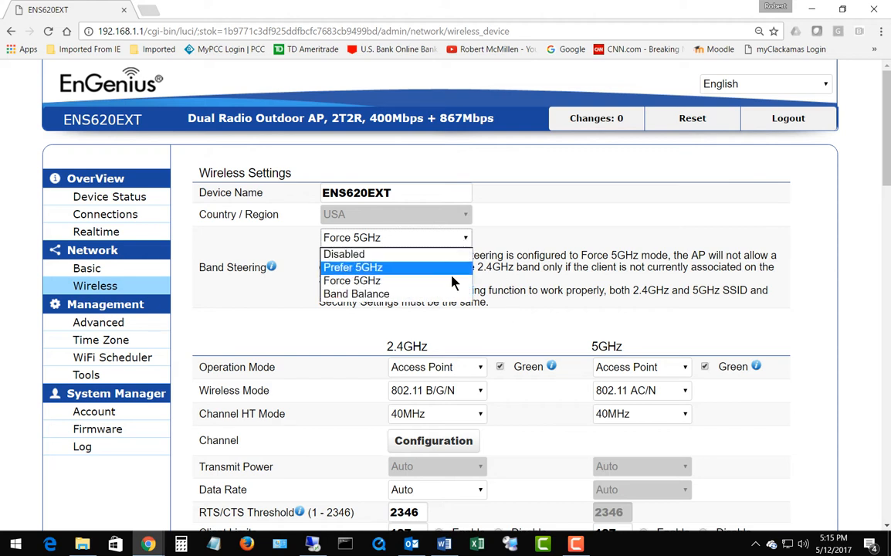
pyautogui.click(355, 293)
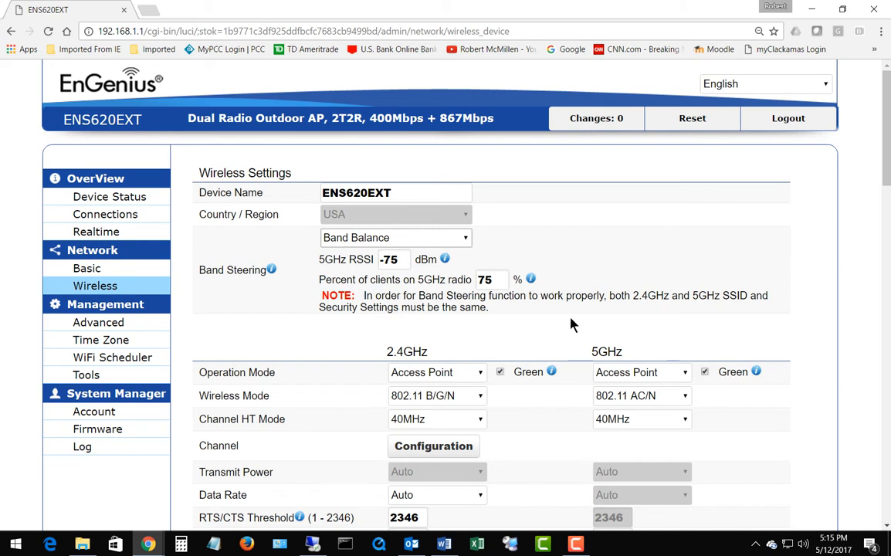
pyautogui.scroll(-3)
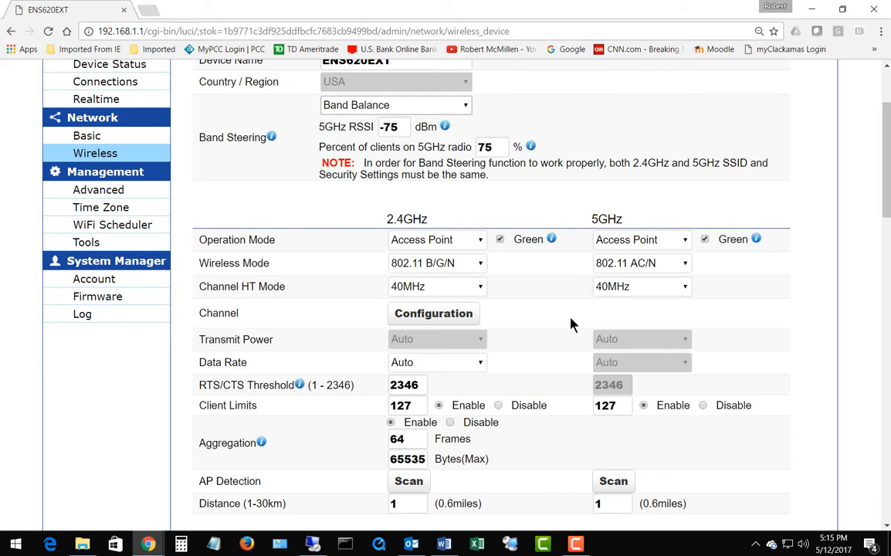
pyautogui.moveTo(463, 130)
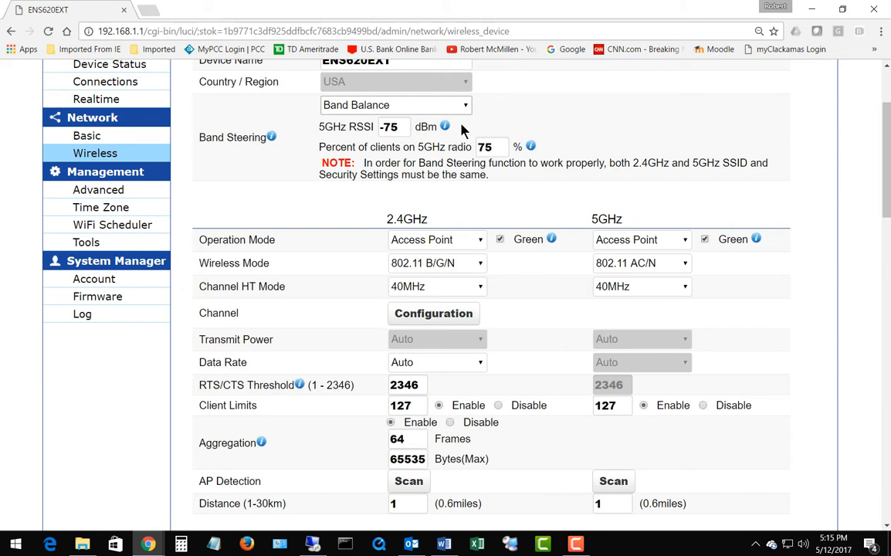
pyautogui.moveTo(476, 120)
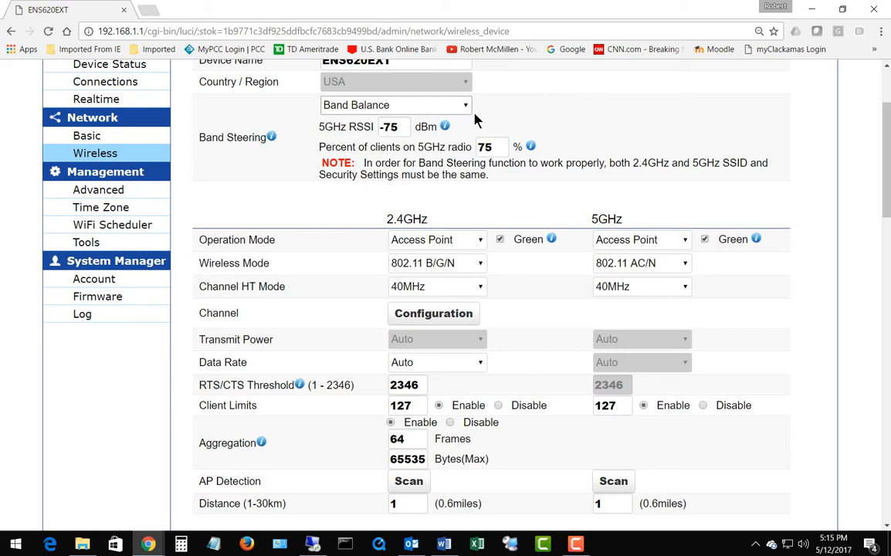
pyautogui.moveTo(482, 131)
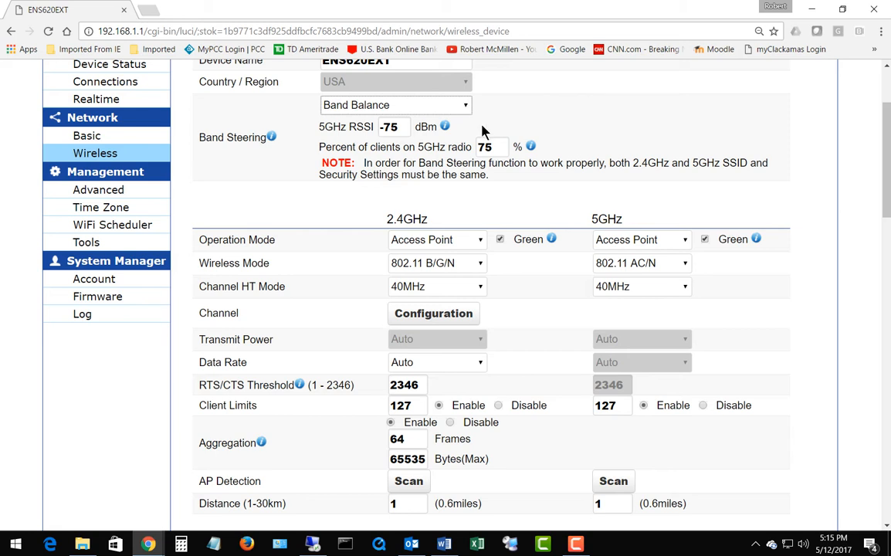
pyautogui.moveTo(466, 124)
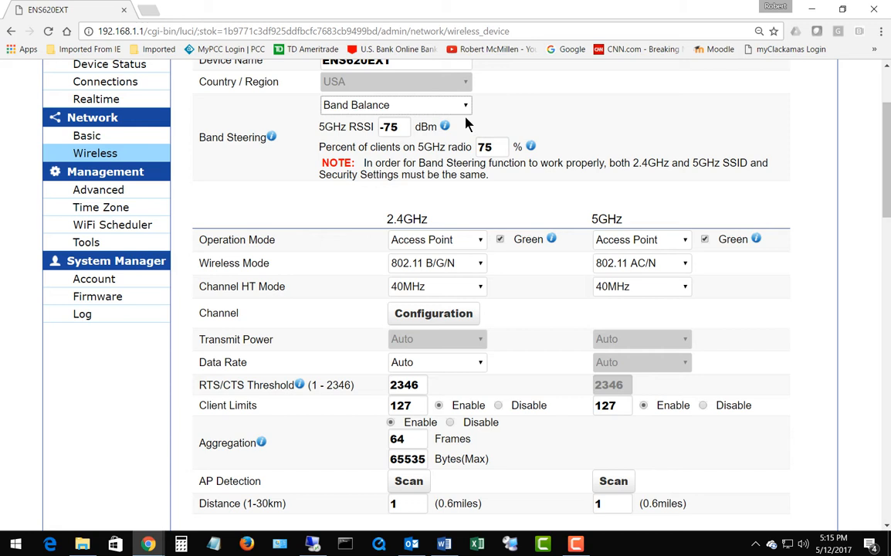
# Set Band Steering back to Disabled, leaving only the matching-SSID and security note
pyautogui.click(395, 105)
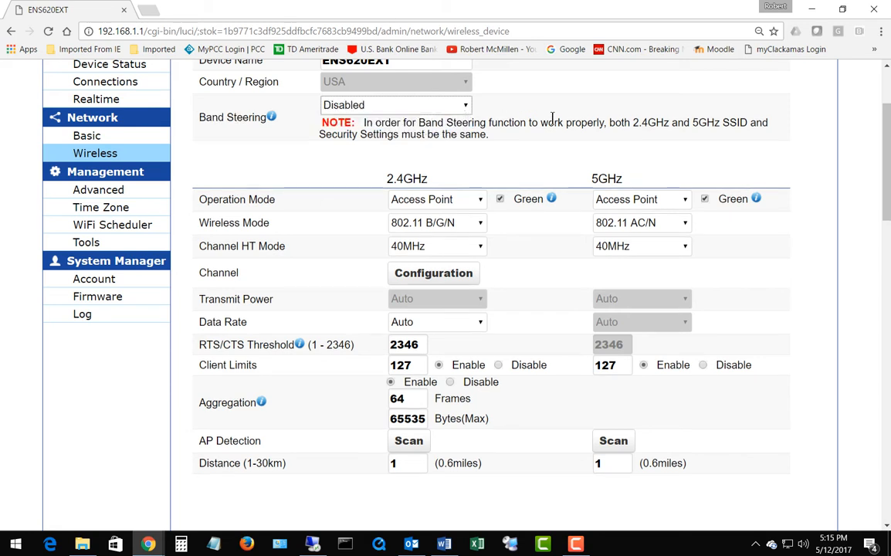
pyautogui.scroll(3)
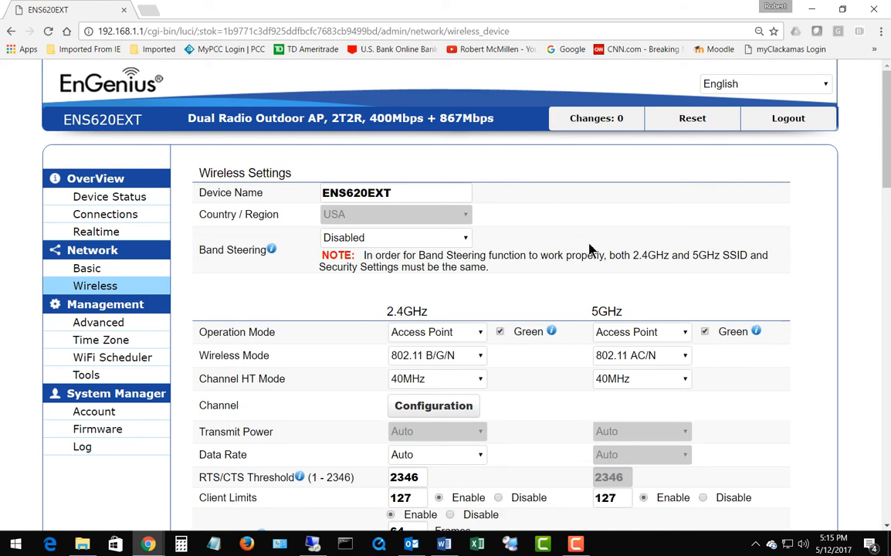
pyautogui.scroll(-3)
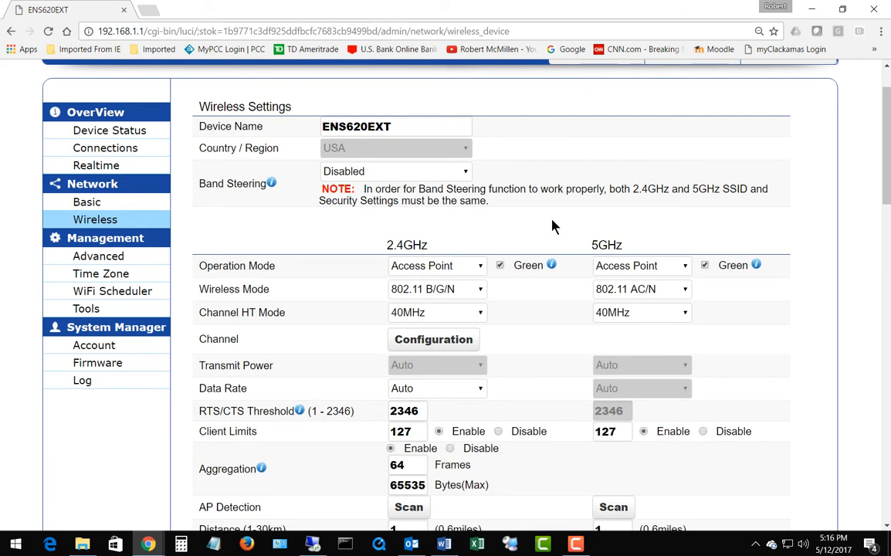
pyautogui.moveTo(548, 213)
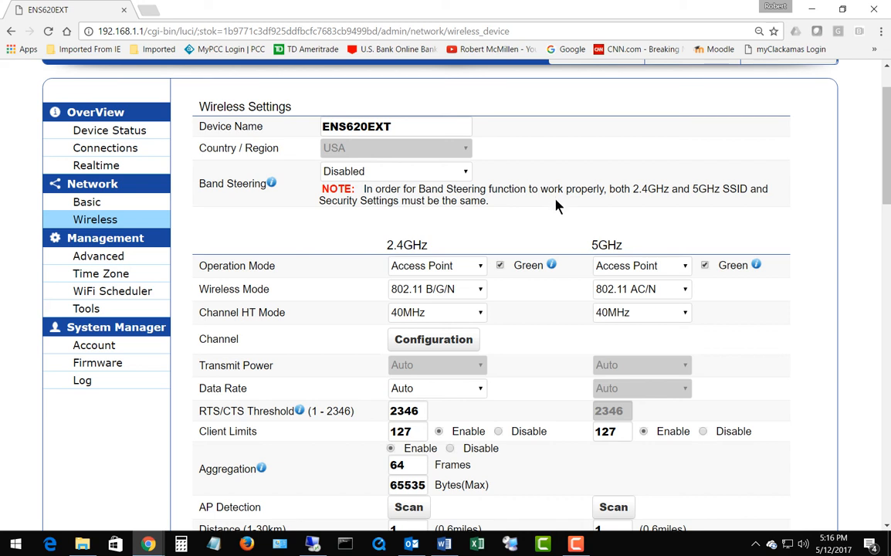
pyautogui.moveTo(555, 213)
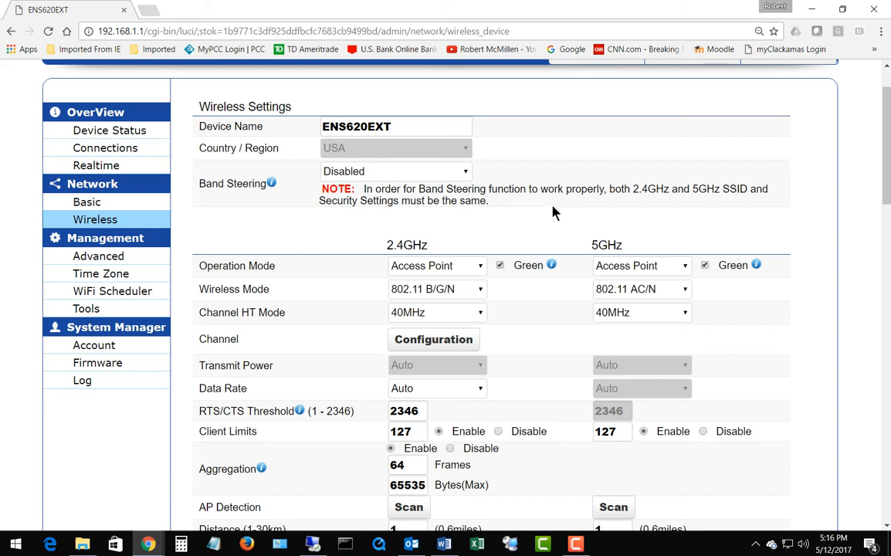